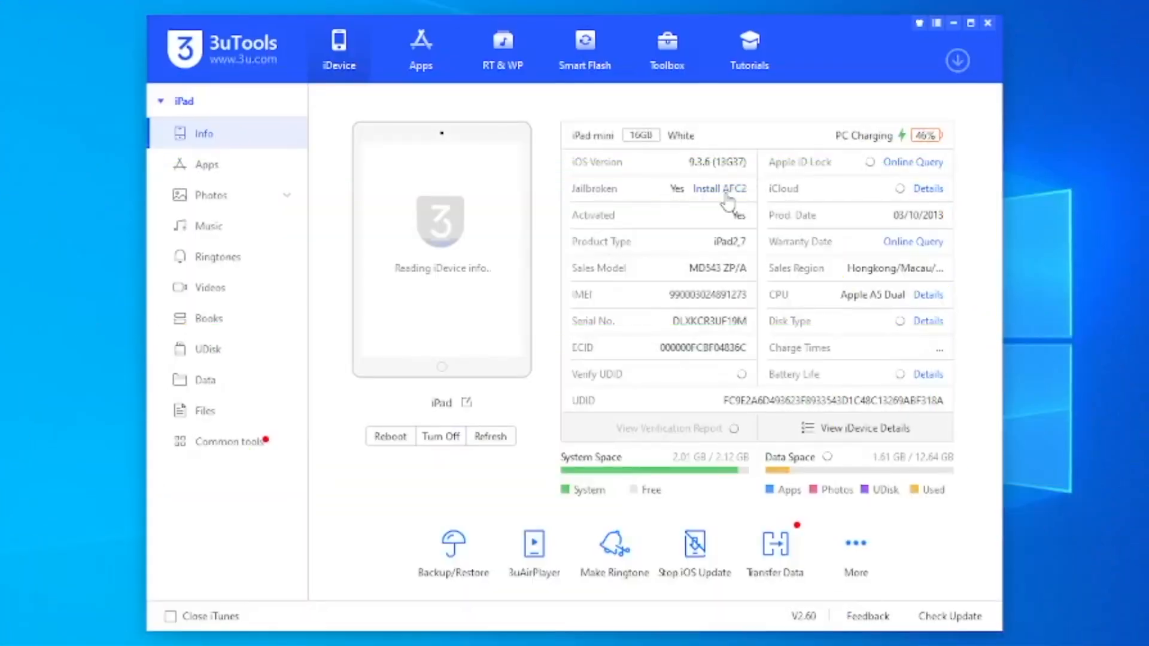
{"action": "left_click", "coordinate": [721, 188]}
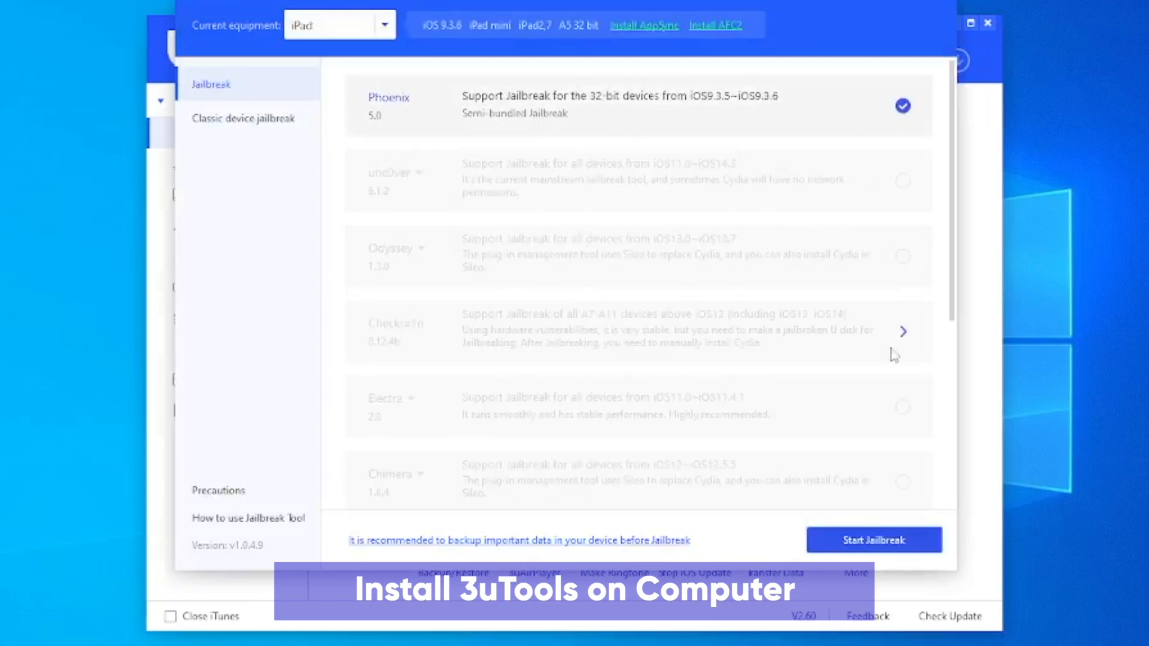
{"action": "left_click", "coordinate": [872, 540]}
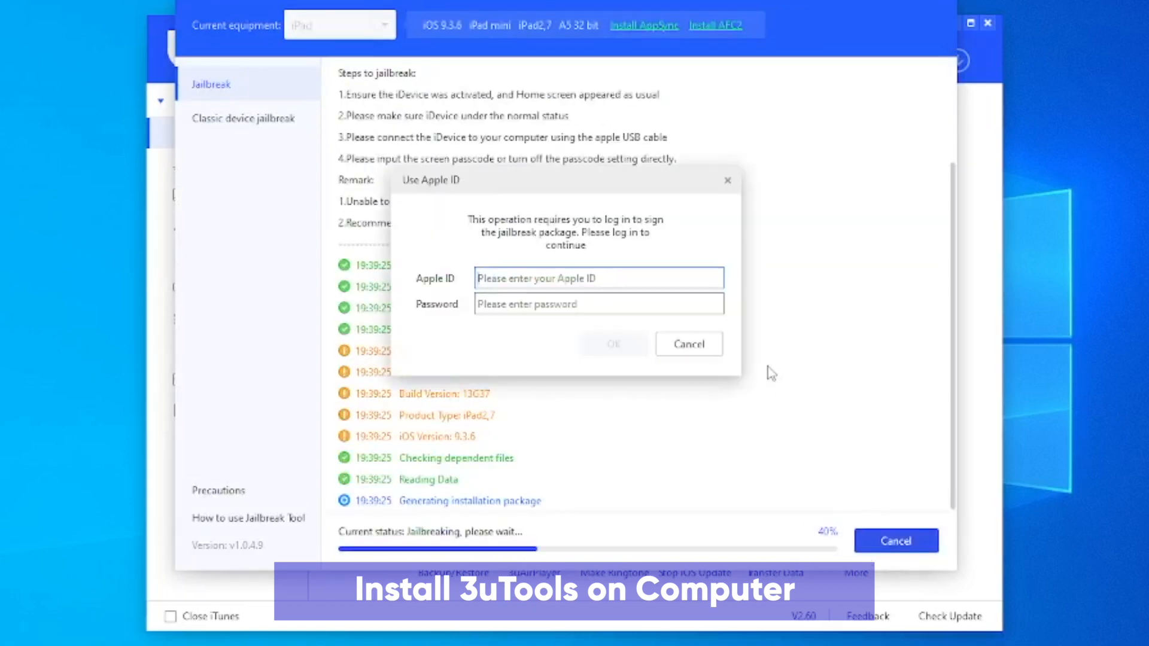
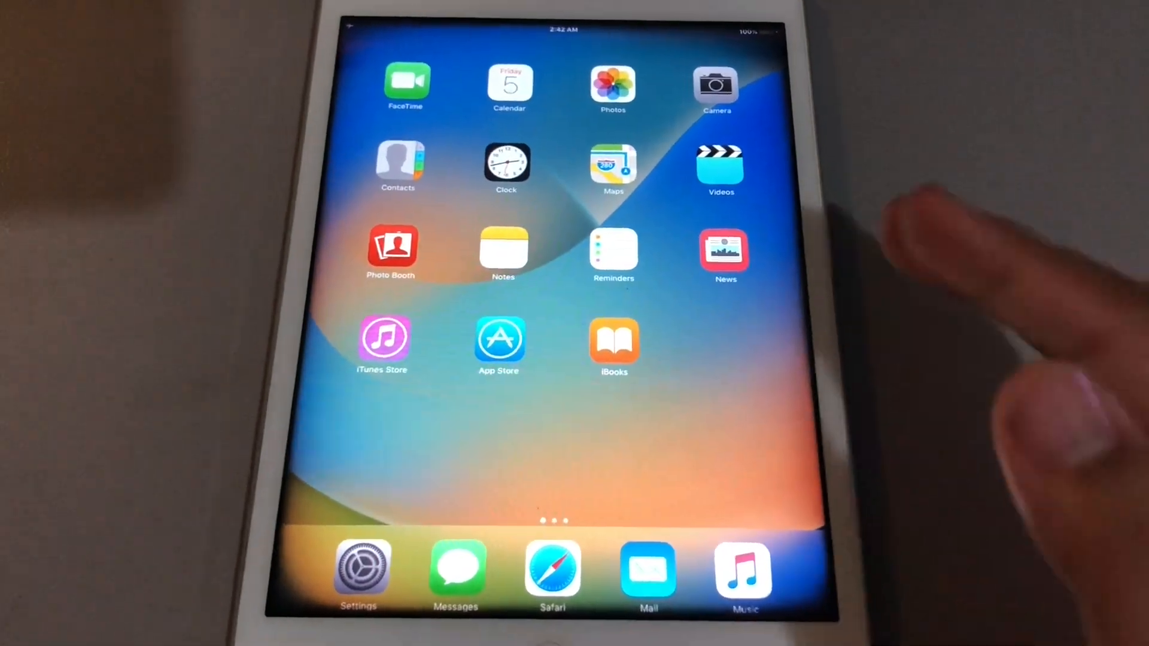
- Jailbreak with the Phoenix app, then run Upgrade Essential from Cydia's Sources
{"action": "scroll", "scroll_direction": "left", "scroll_amount": 3}
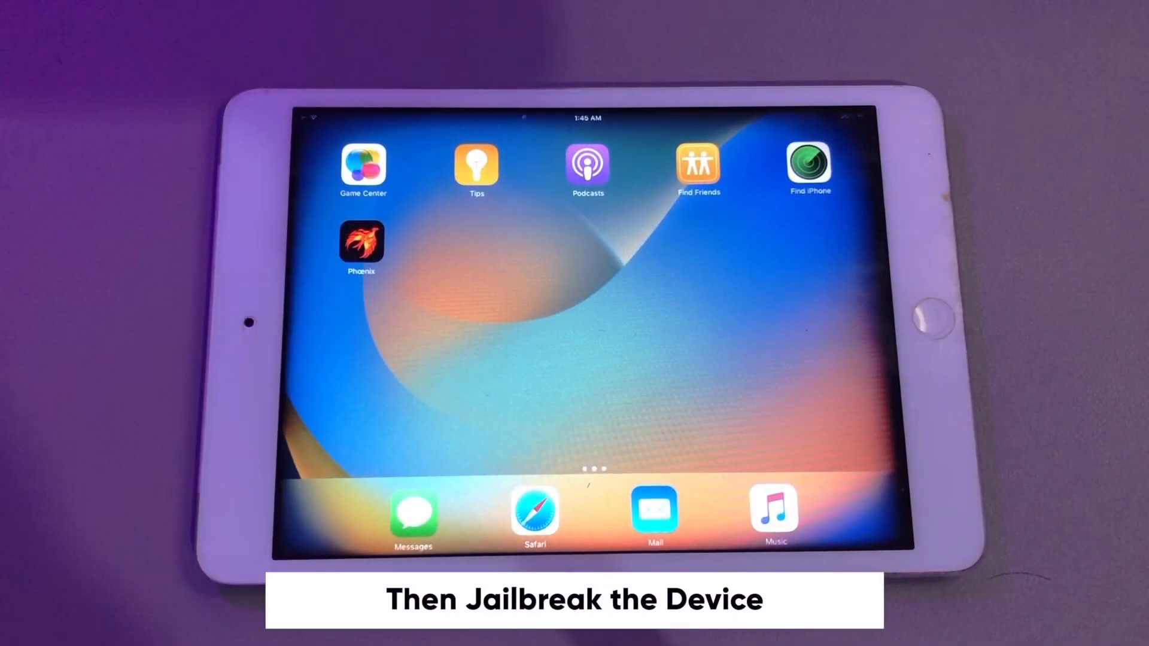
{"action": "left_click", "coordinate": [360, 241]}
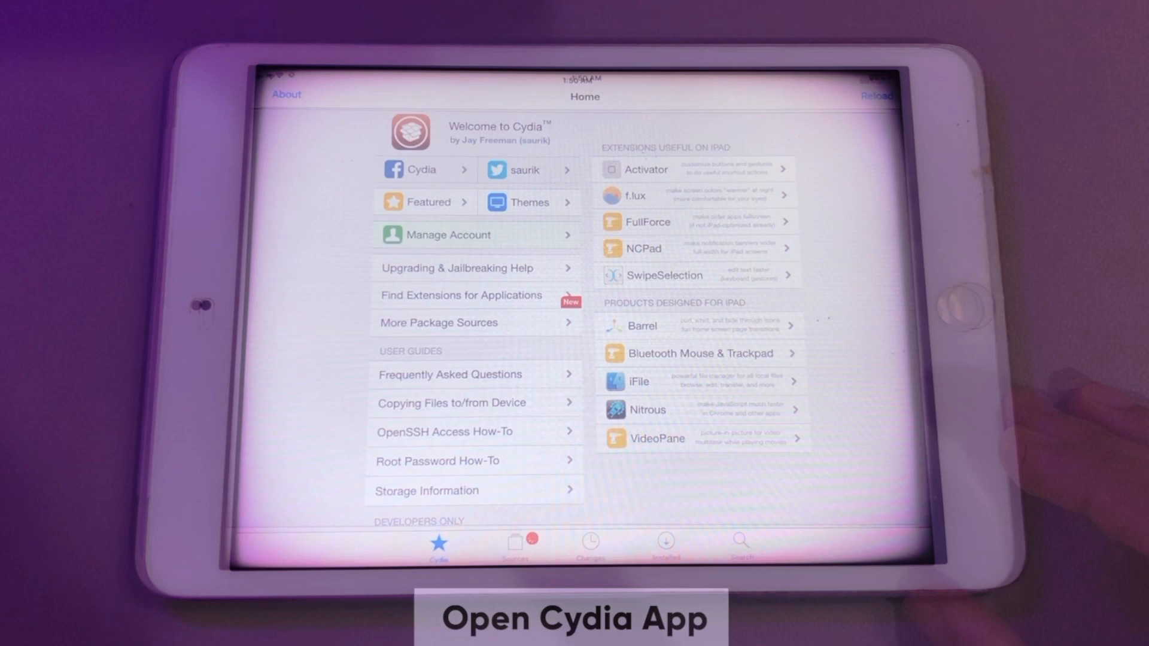
{"action": "left_click", "coordinate": [516, 542]}
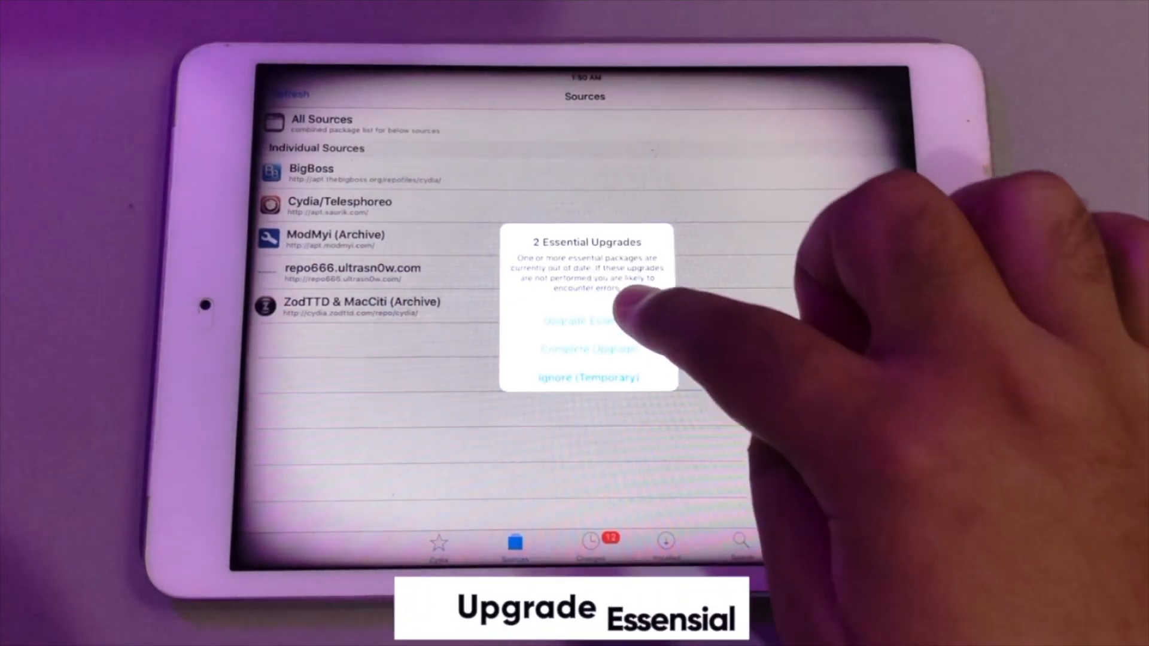
{"action": "left_click", "coordinate": [583, 323]}
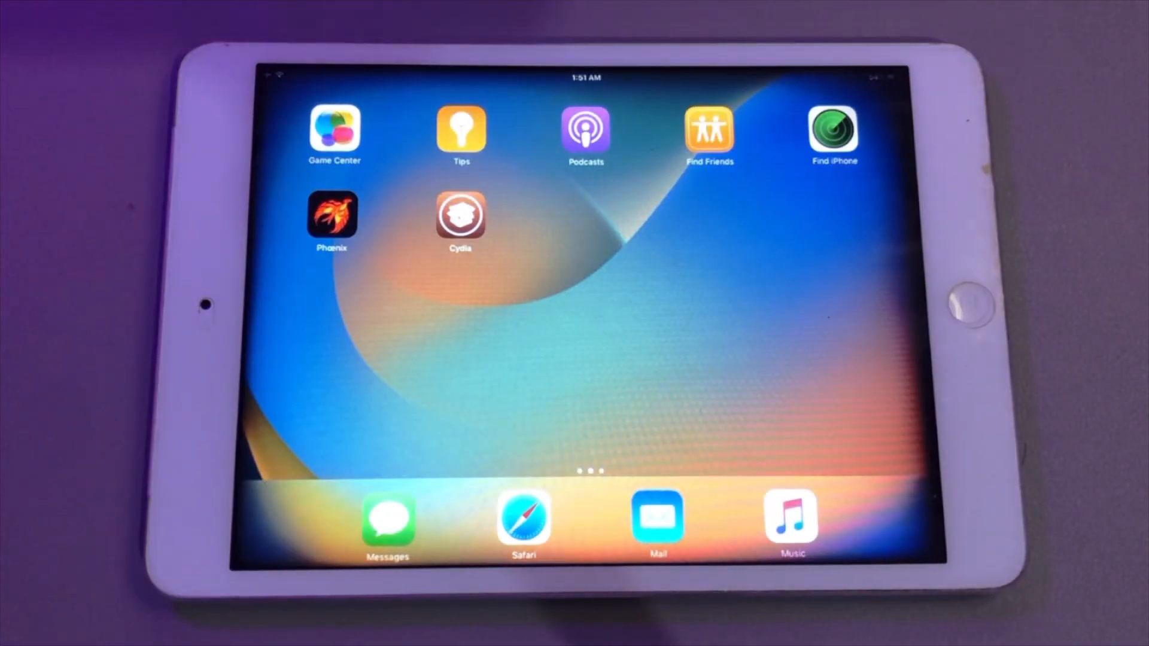
{"action": "left_click", "coordinate": [460, 219]}
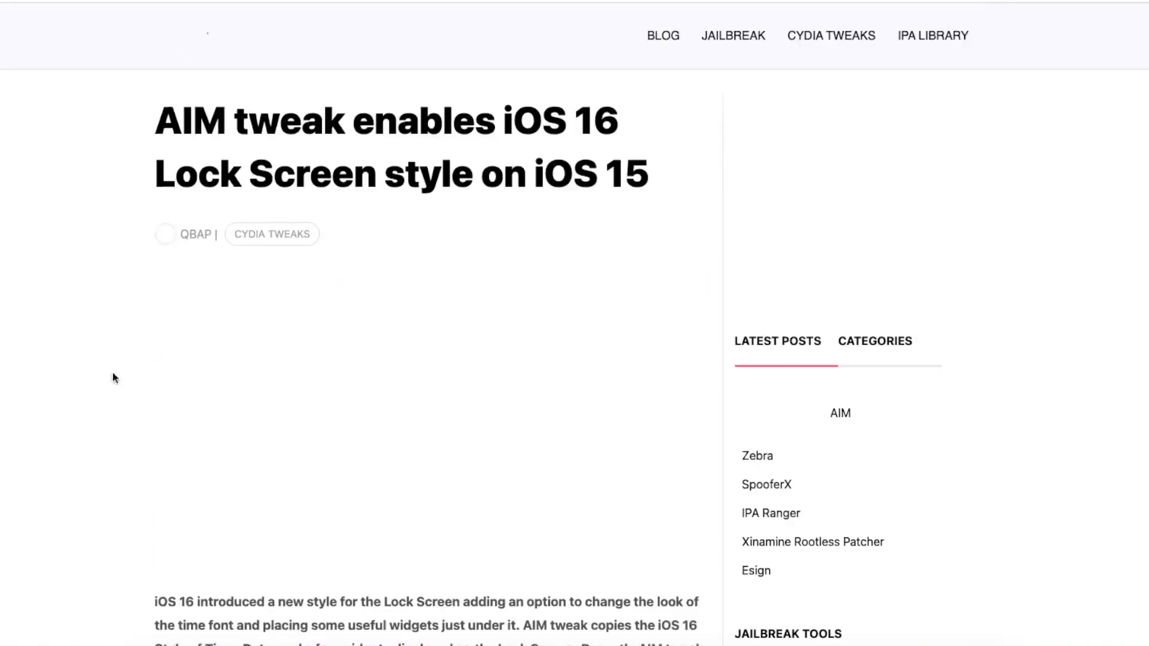
- Scroll the AIM tweak article down to its Add Repository section
{"action": "scroll", "scroll_direction": "down", "scroll_amount": 3}
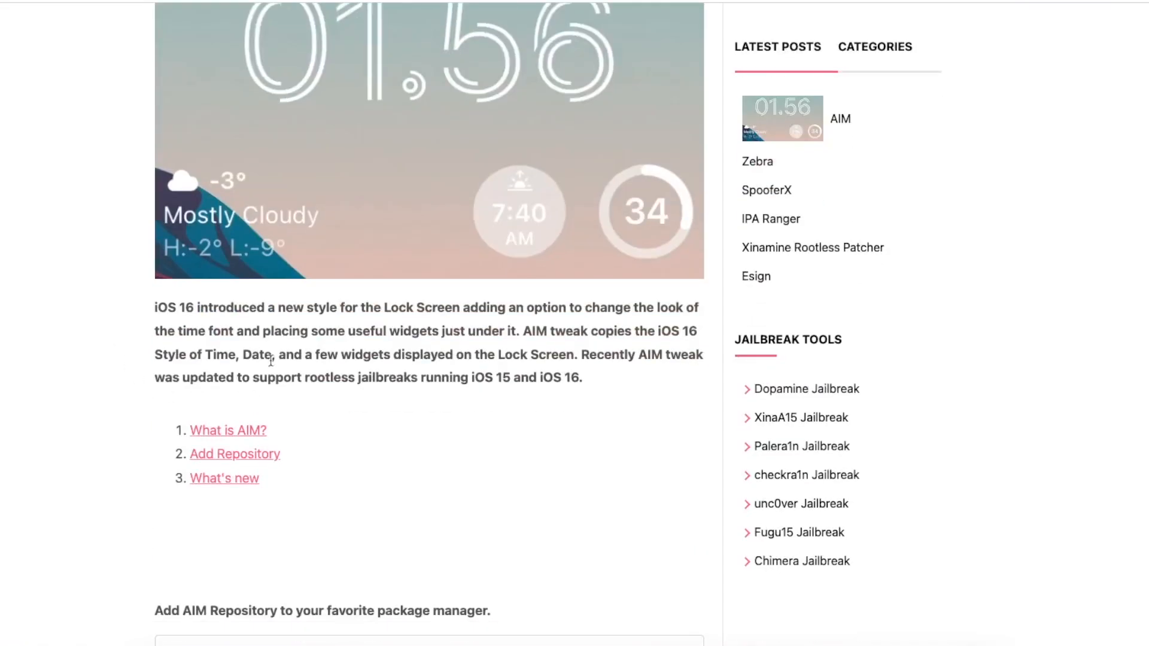
{"action": "scroll", "scroll_direction": "down", "scroll_amount": 3}
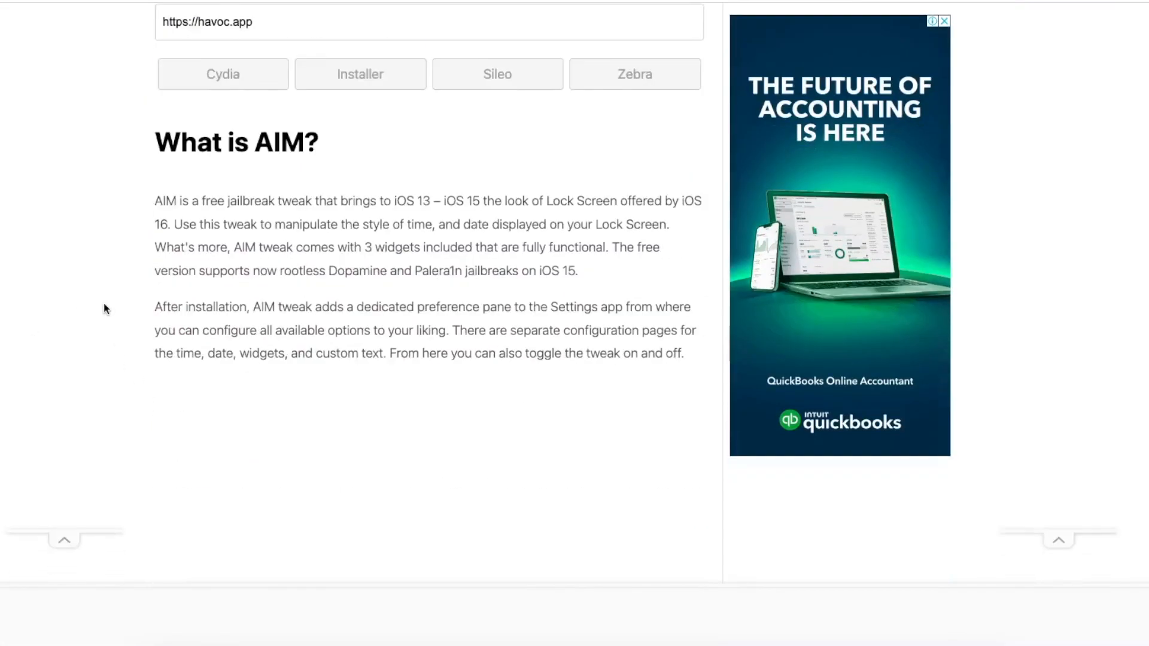
{"action": "scroll", "scroll_direction": "down", "scroll_amount": 3}
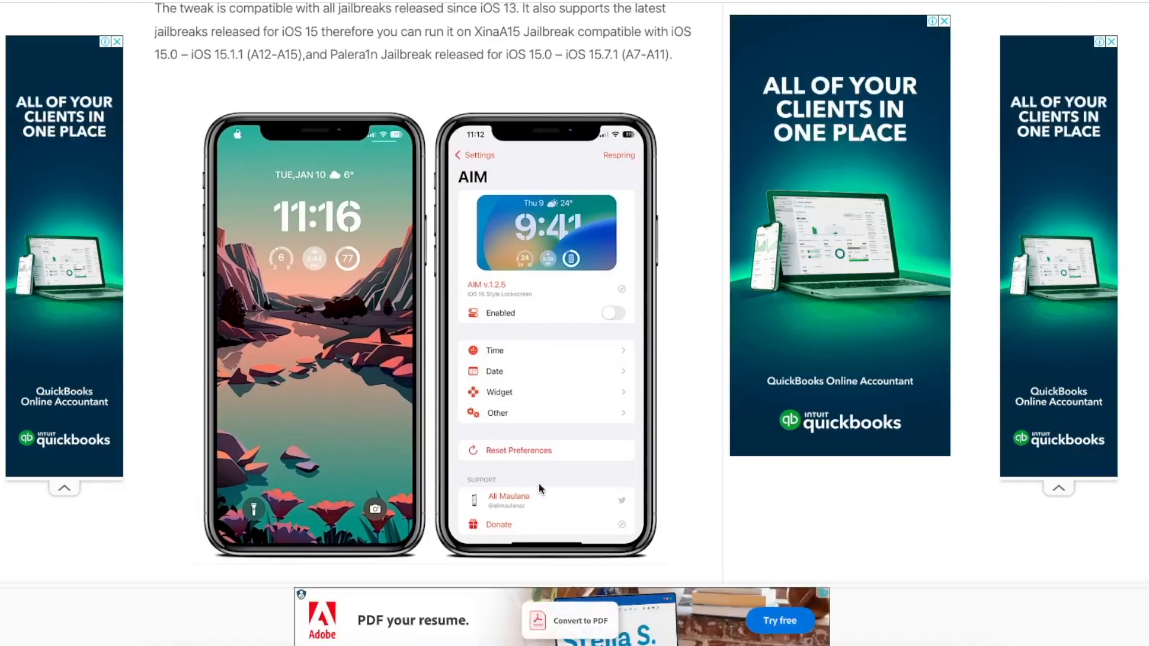
{"action": "scroll", "scroll_direction": "down", "scroll_amount": 3}
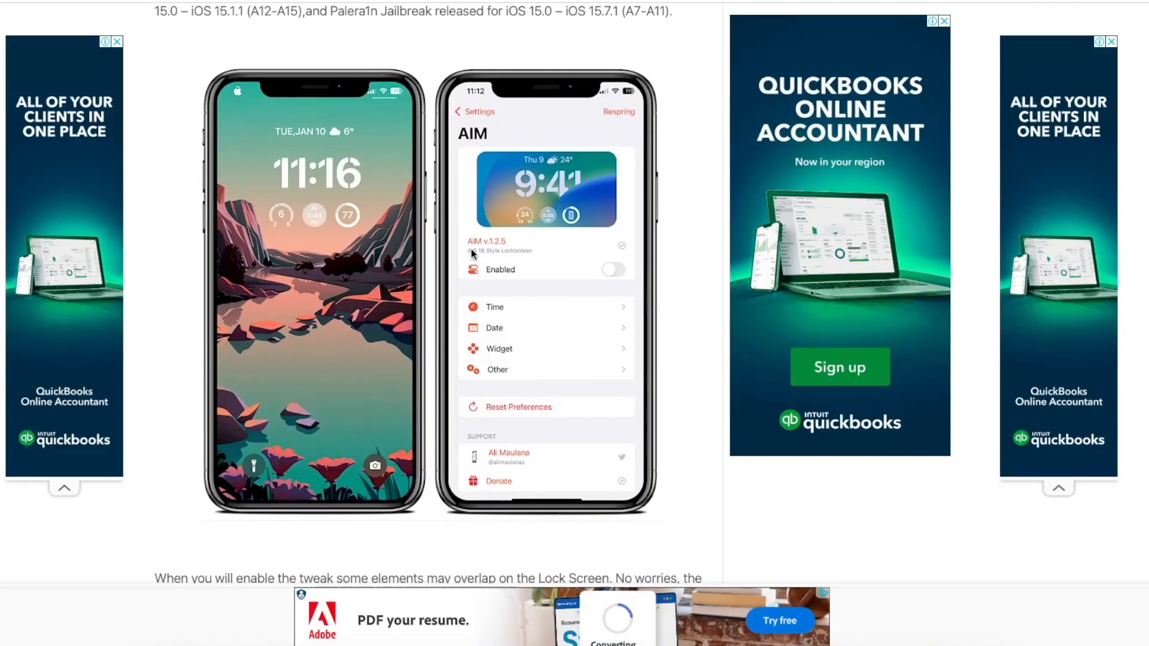
{"action": "scroll", "scroll_direction": "down", "scroll_amount": 3}
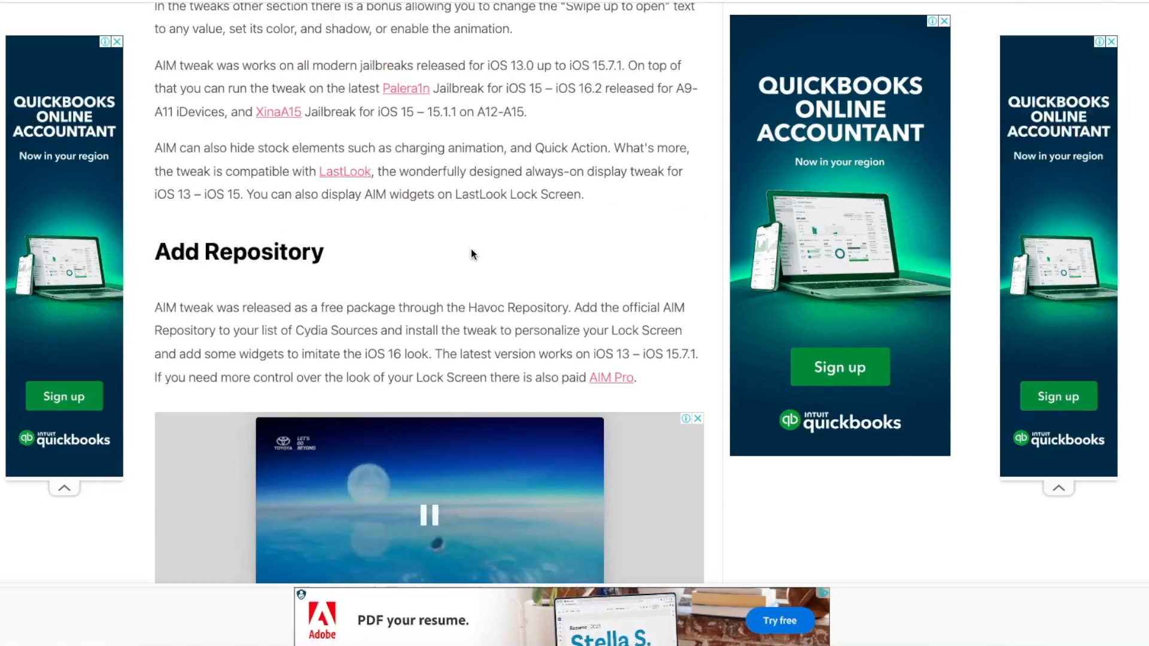
{"action": "scroll", "scroll_direction": "down", "scroll_amount": 3}
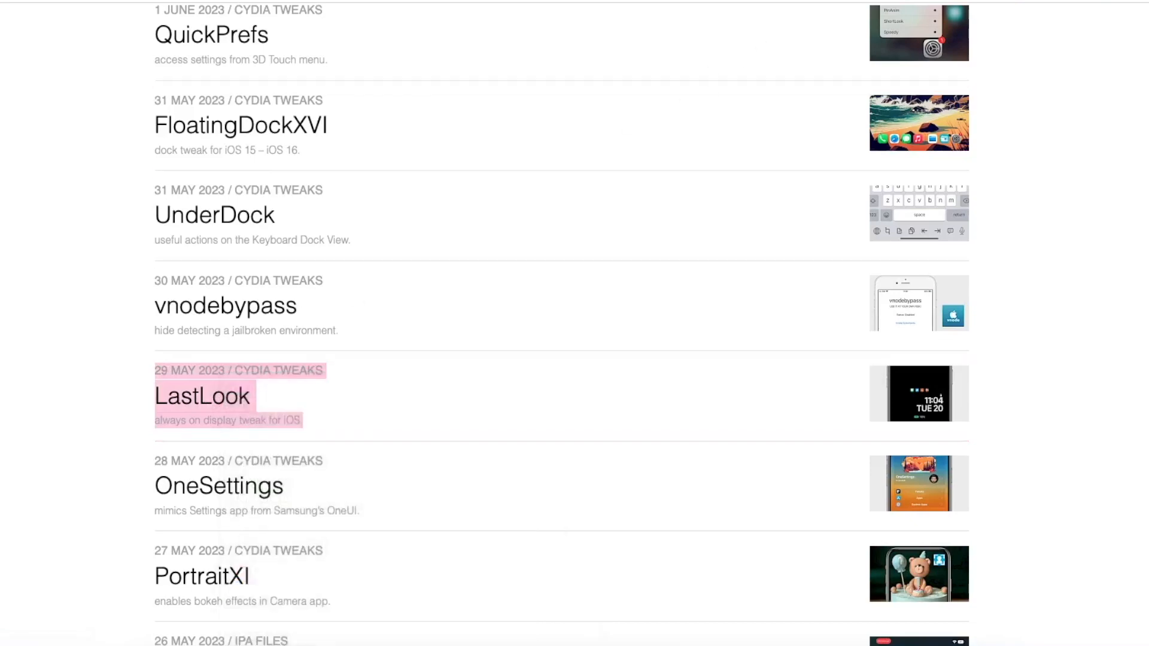
- Open the LastLook article and scroll to its Sileo install steps and repo URL
{"action": "left_click", "coordinate": [202, 396]}
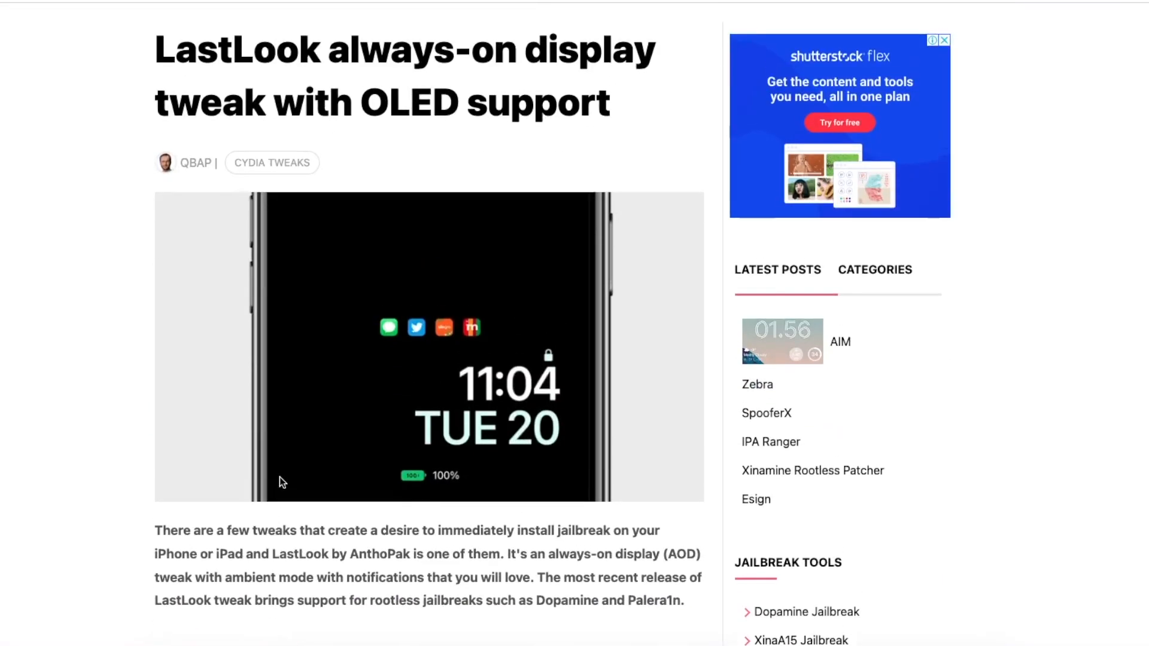
{"action": "scroll", "scroll_direction": "up", "scroll_amount": 3}
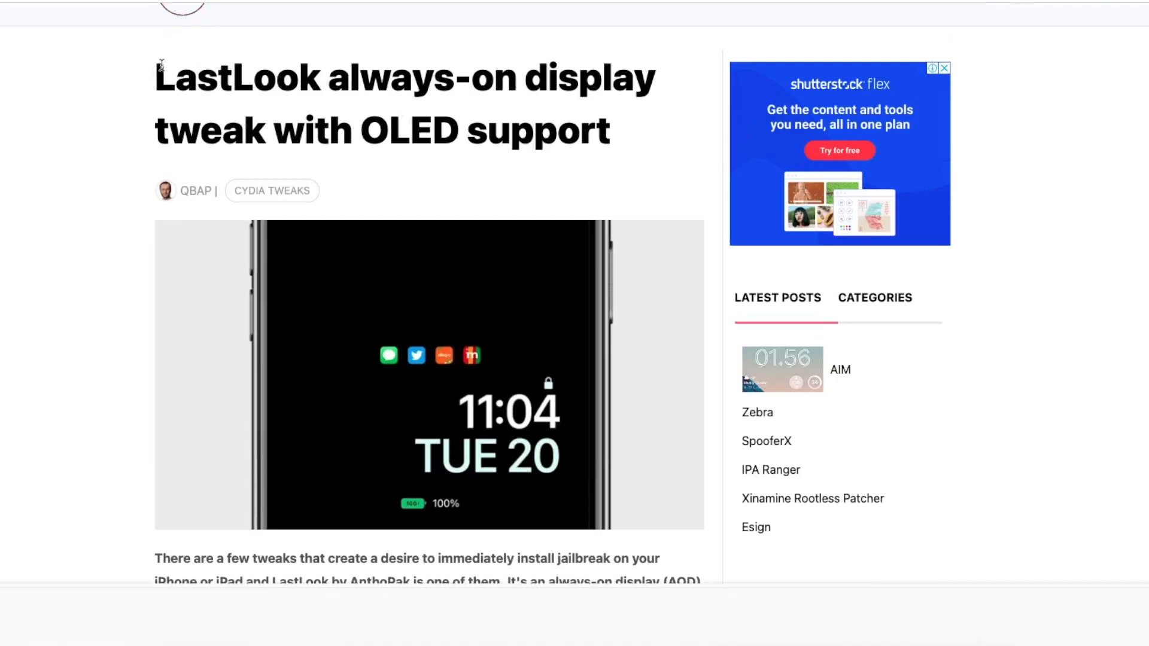
{"action": "scroll", "scroll_direction": "down", "scroll_amount": 3}
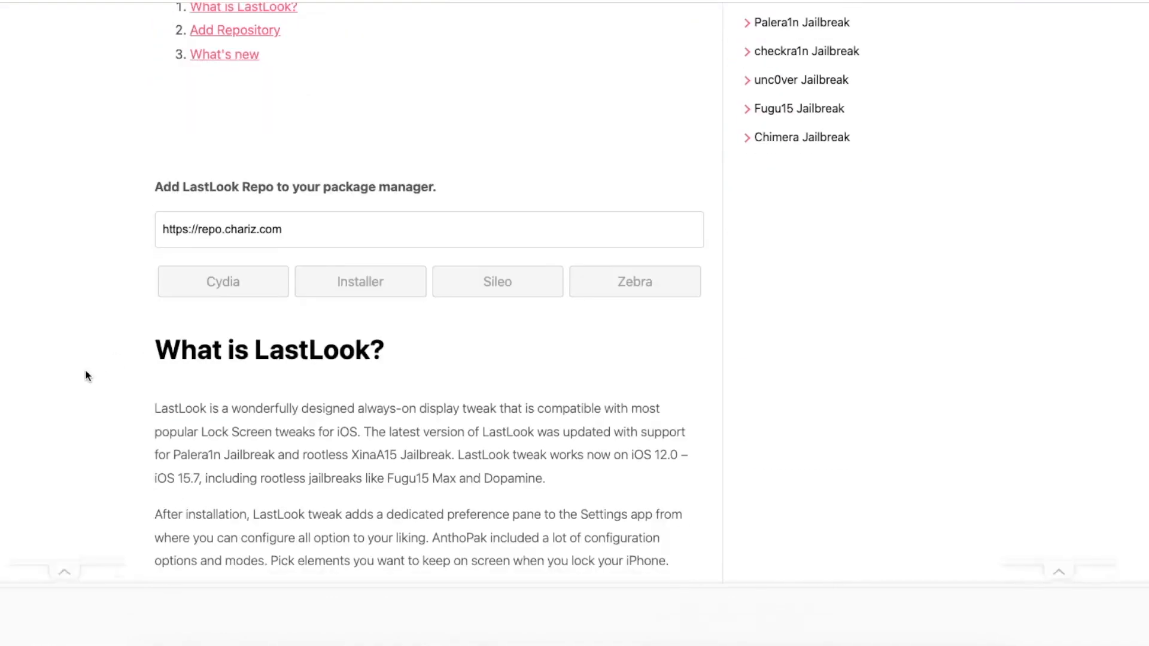
{"action": "scroll", "scroll_direction": "down", "scroll_amount": 3}
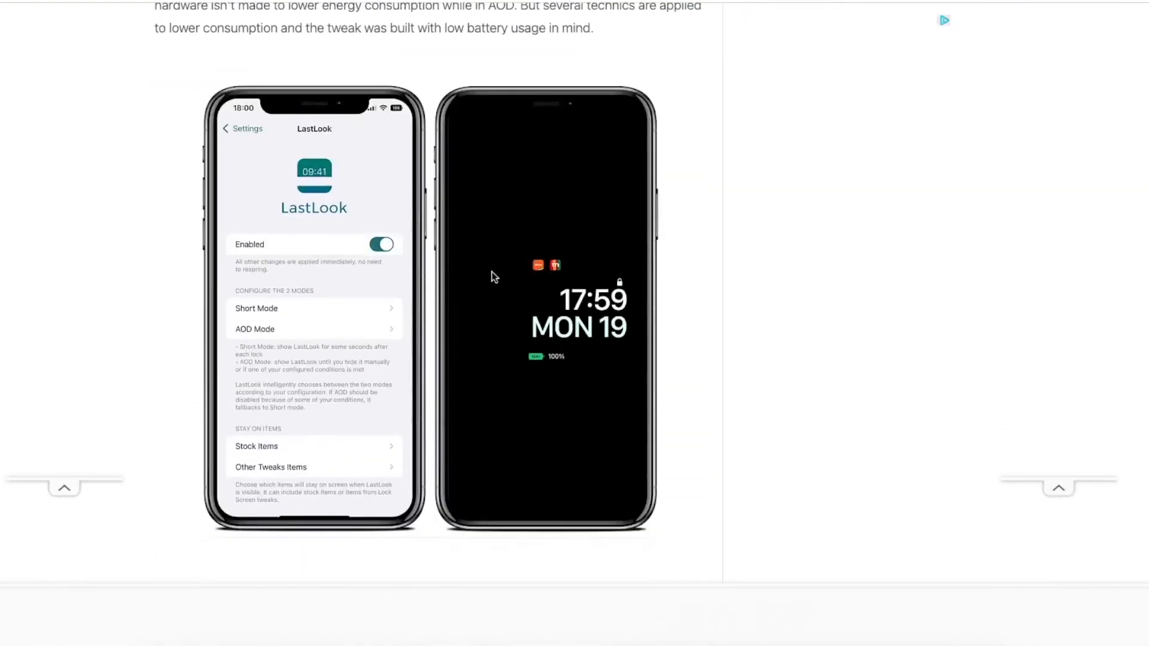
{"action": "scroll", "scroll_direction": "down", "scroll_amount": 3}
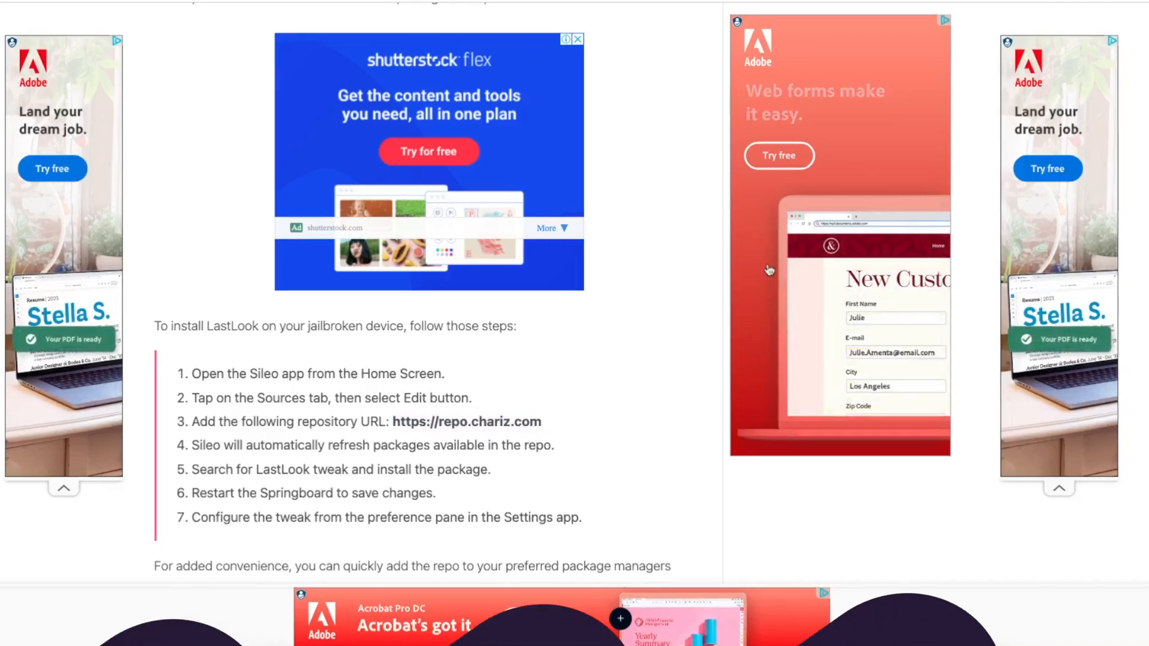
- Open the Exiwall lock-screen article in a new tab and scroll to its Cydia install steps
{"action": "right_click", "coordinate": [183, 399]}
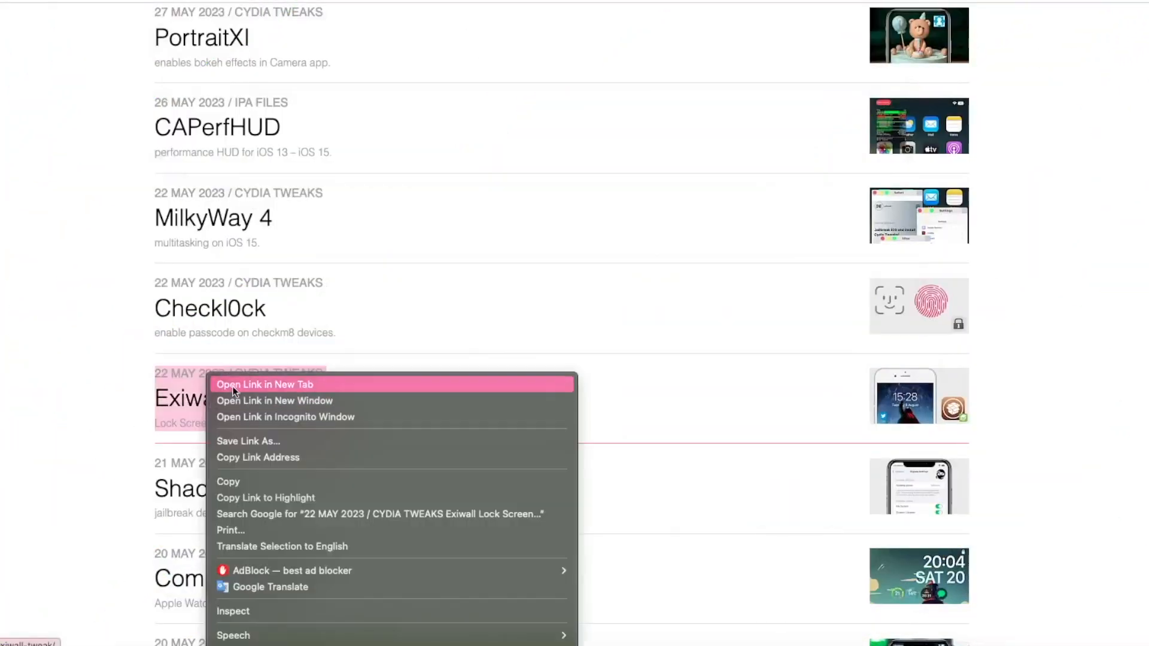
{"action": "left_click", "coordinate": [264, 385]}
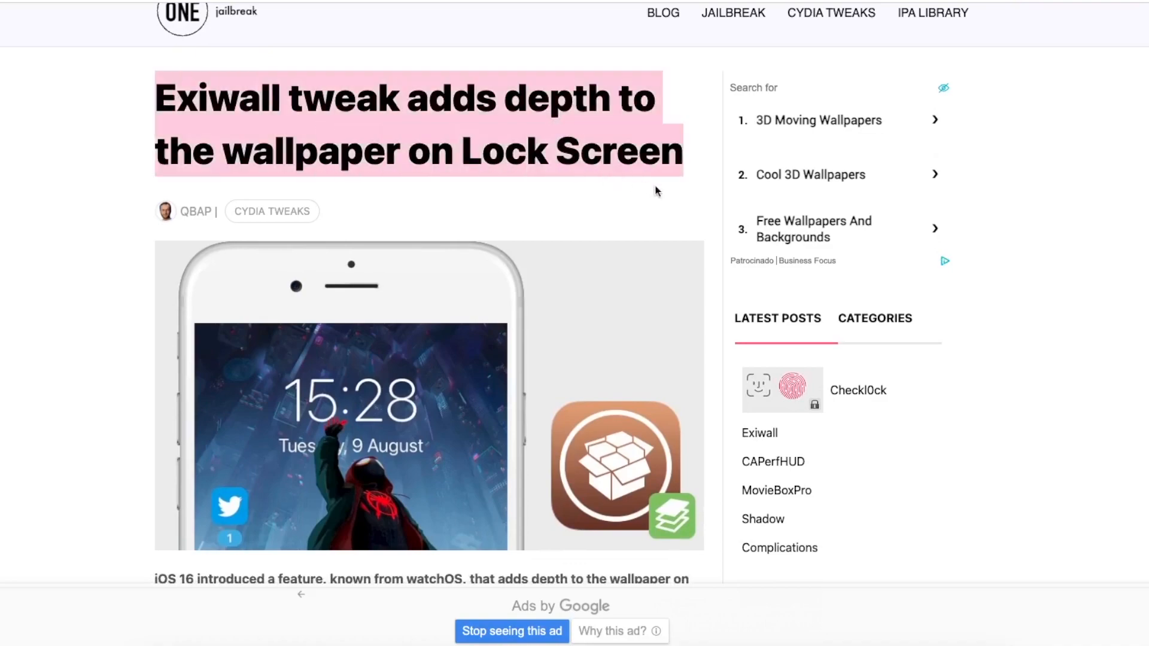
{"action": "scroll", "scroll_direction": "down", "scroll_amount": 3}
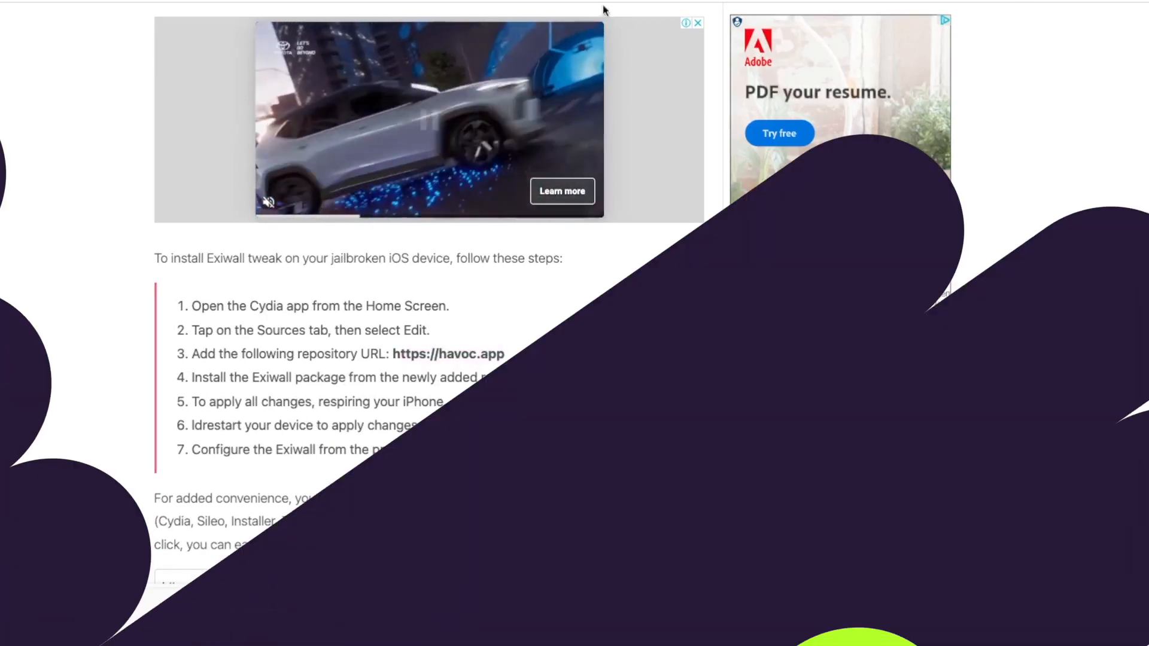
{"action": "right_click", "coordinate": [195, 360]}
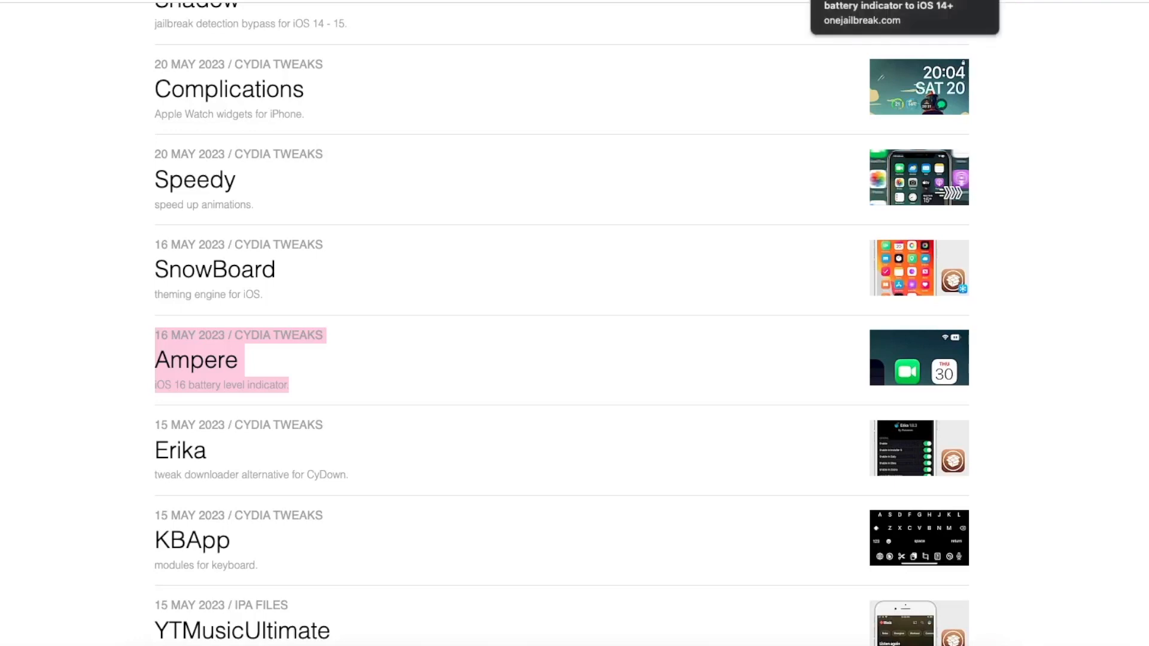
- Open the Ampere battery-indicator article in a new tab and scroll to its install steps
{"action": "left_click", "coordinate": [196, 360]}
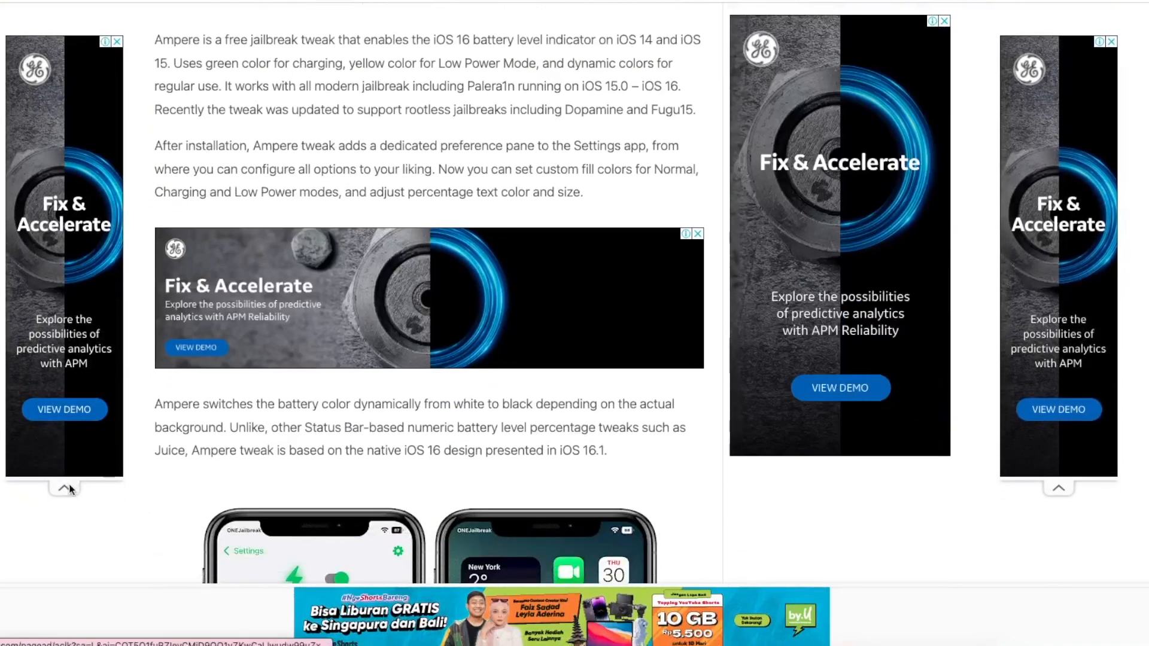
{"action": "scroll", "scroll_direction": "down", "scroll_amount": 3}
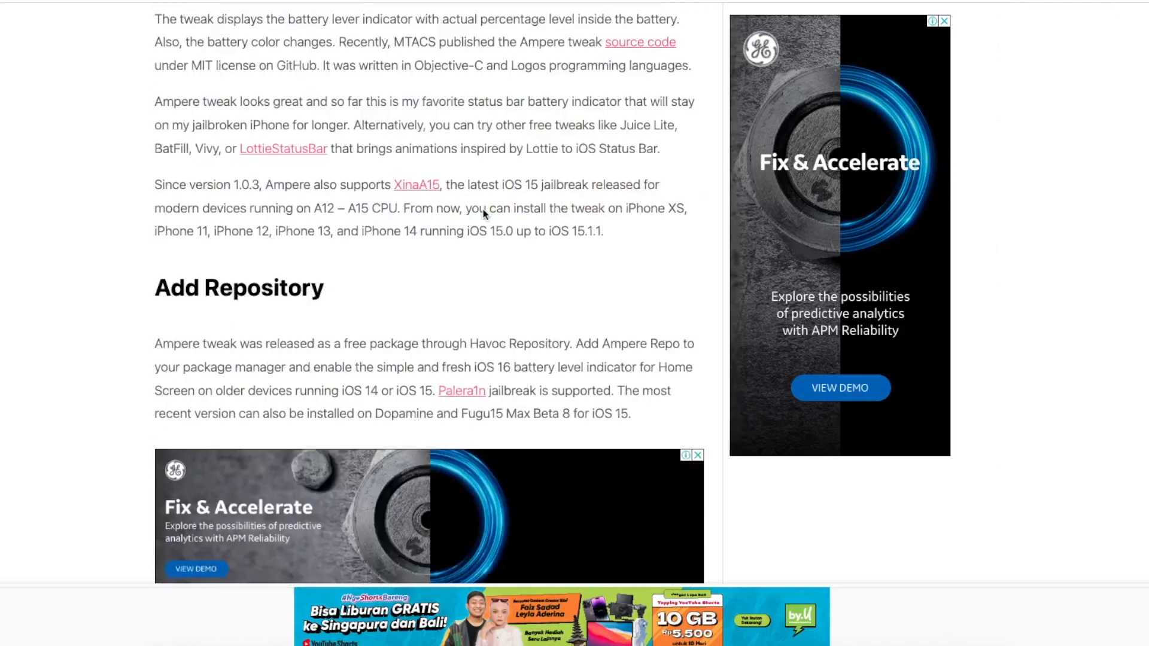
{"action": "scroll", "scroll_direction": "down", "scroll_amount": 3}
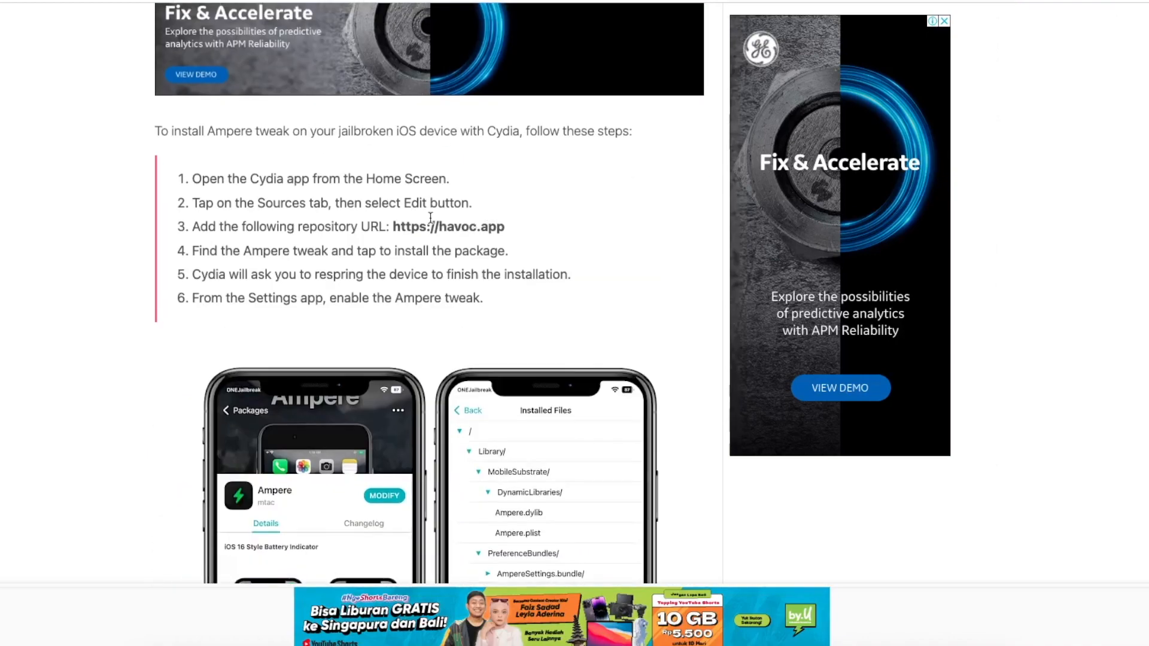
{"action": "scroll", "scroll_direction": "down", "scroll_amount": 3}
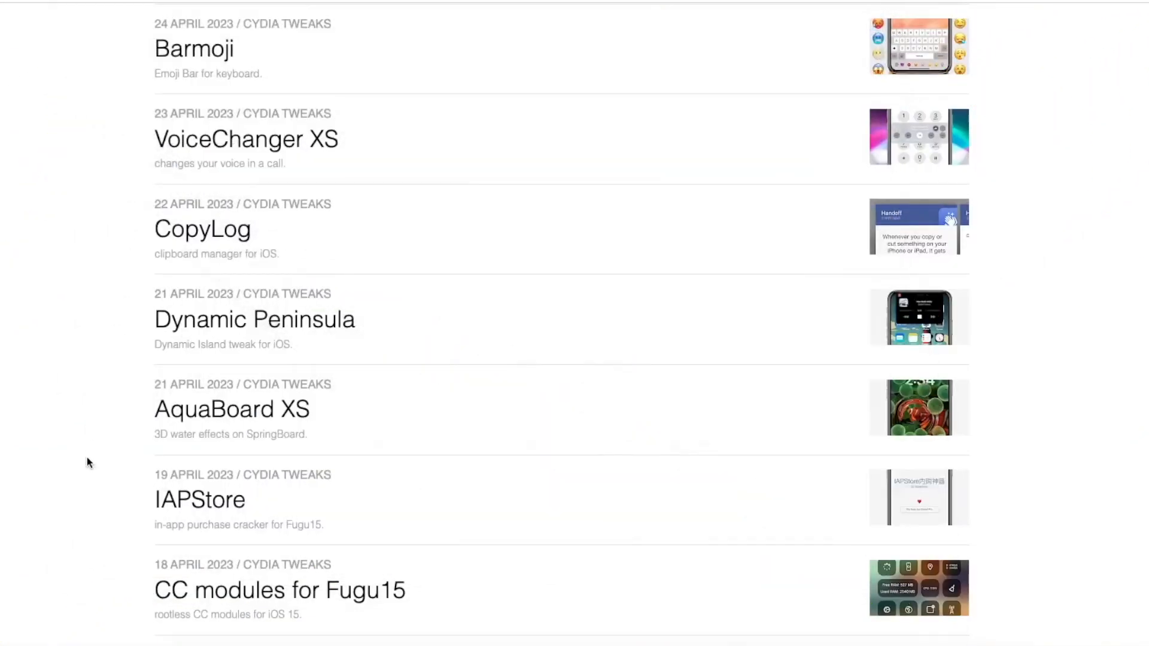
- Open Dynamic Peninsula and scroll through its features, repository, install steps and changelog
{"action": "right_click", "coordinate": [254, 319]}
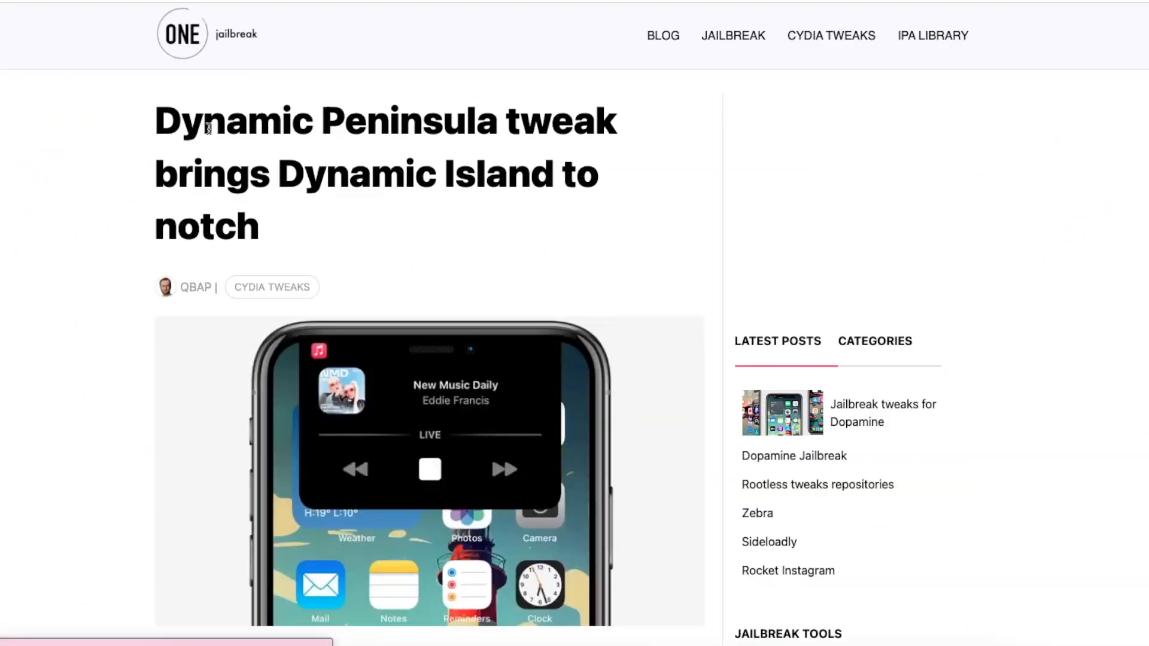
{"action": "scroll", "scroll_direction": "down", "scroll_amount": 3}
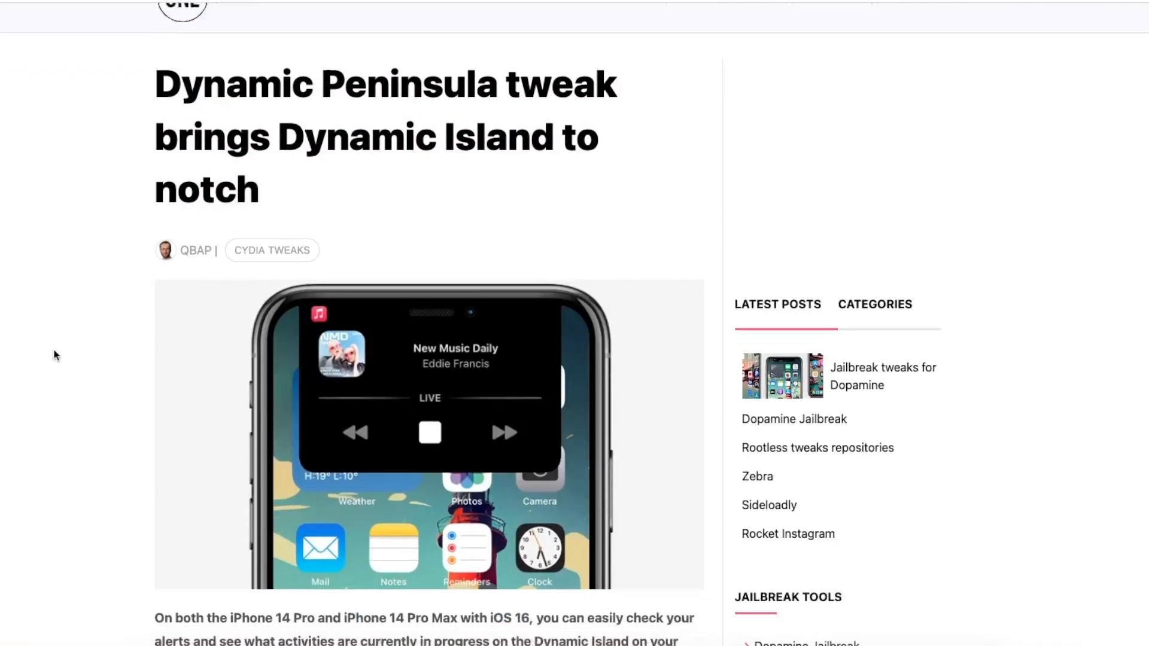
{"action": "scroll", "scroll_direction": "down", "scroll_amount": 3}
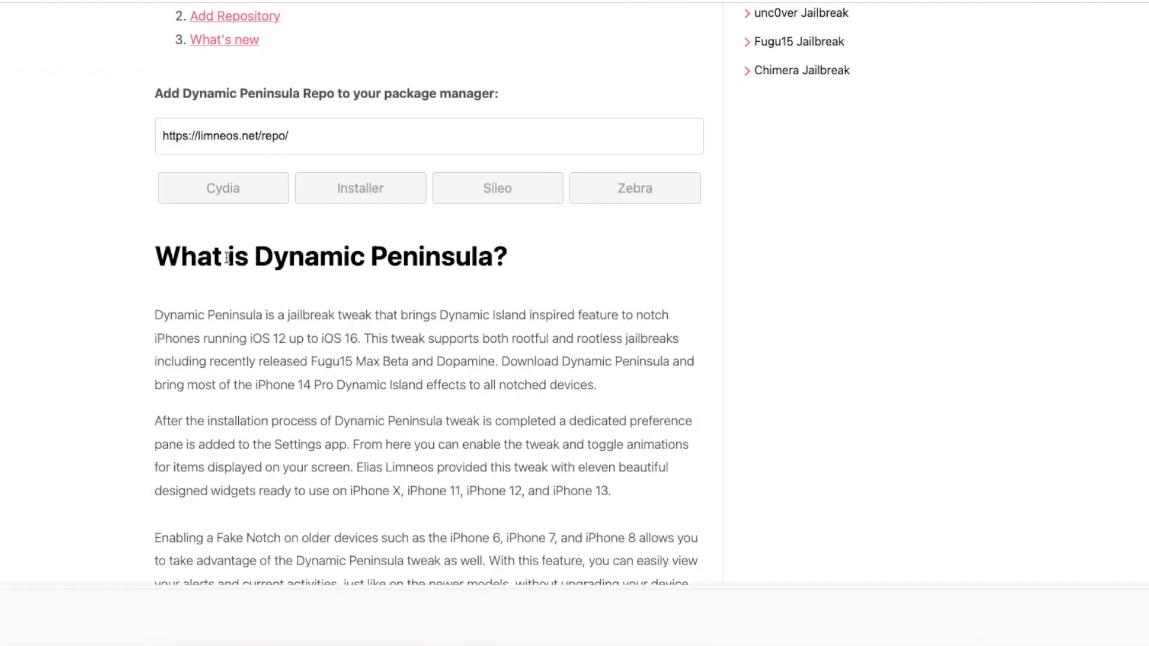
{"action": "scroll", "scroll_direction": "down", "scroll_amount": 3}
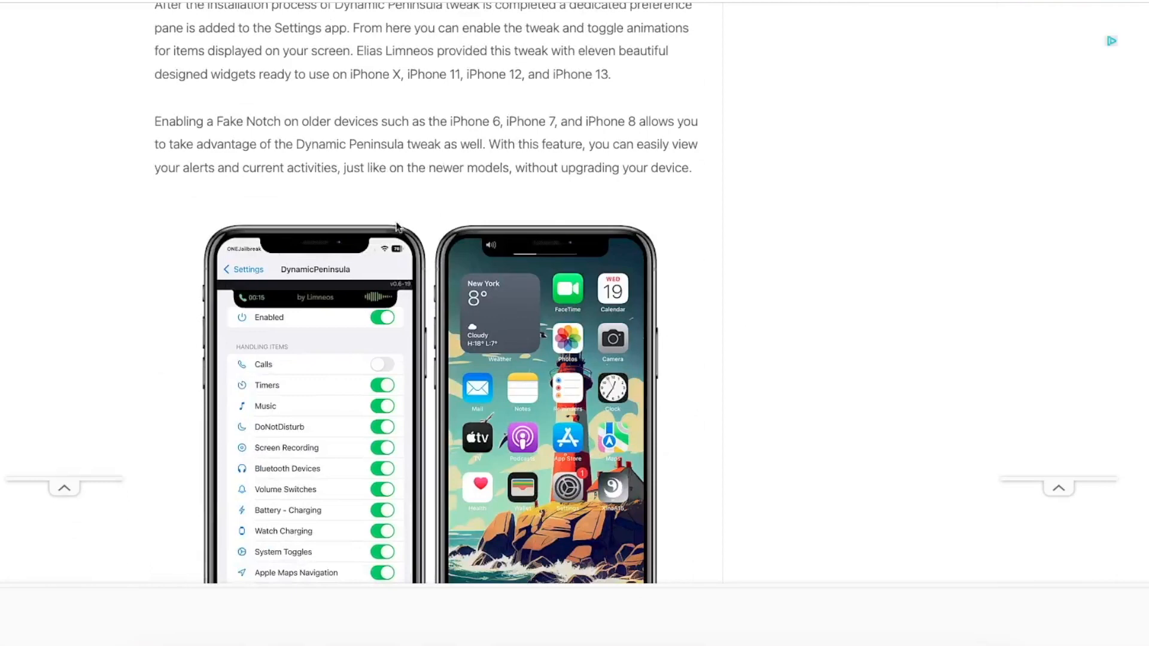
{"action": "scroll", "scroll_direction": "down", "scroll_amount": 3}
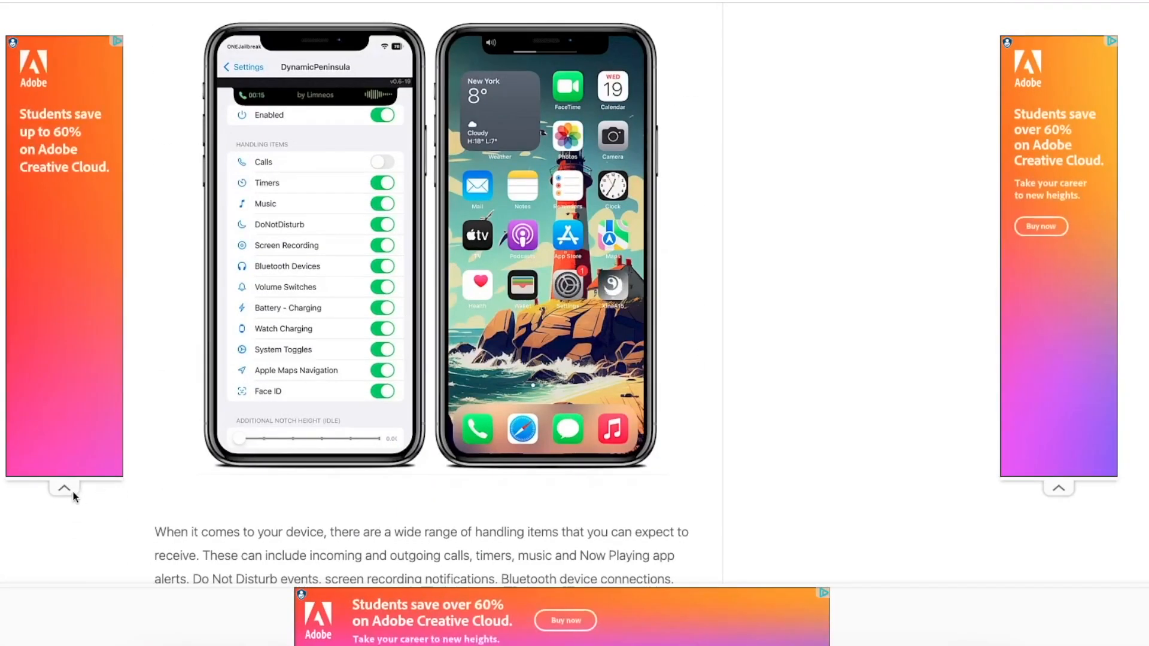
{"action": "scroll", "scroll_direction": "down", "scroll_amount": 3}
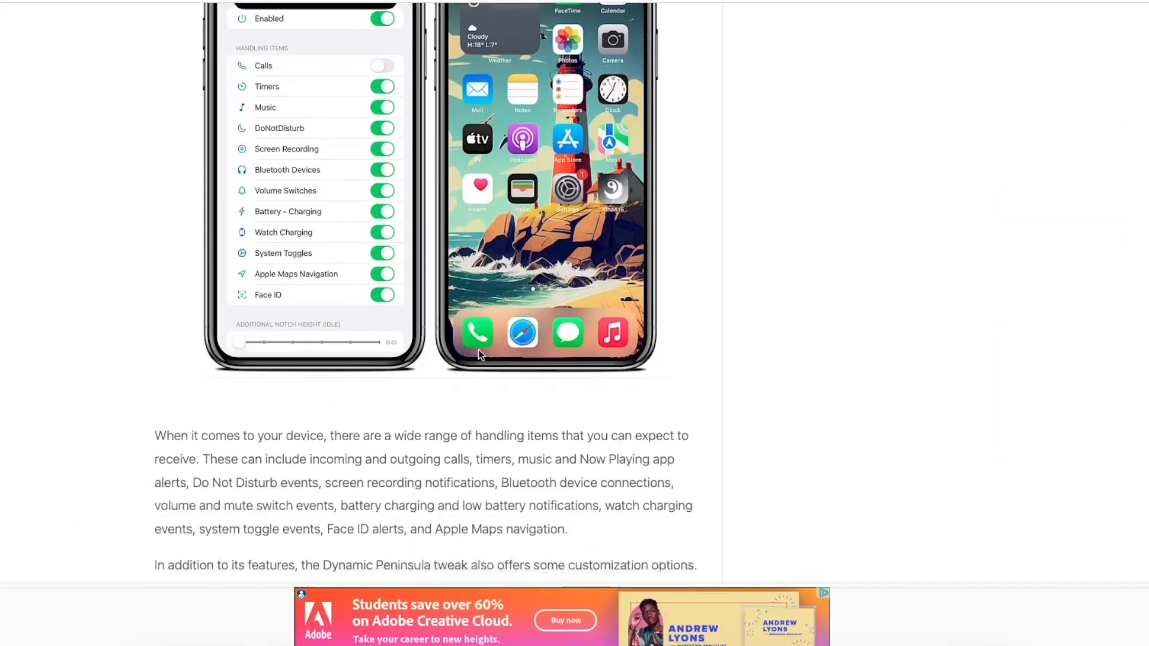
{"action": "scroll", "scroll_direction": "down", "scroll_amount": 3}
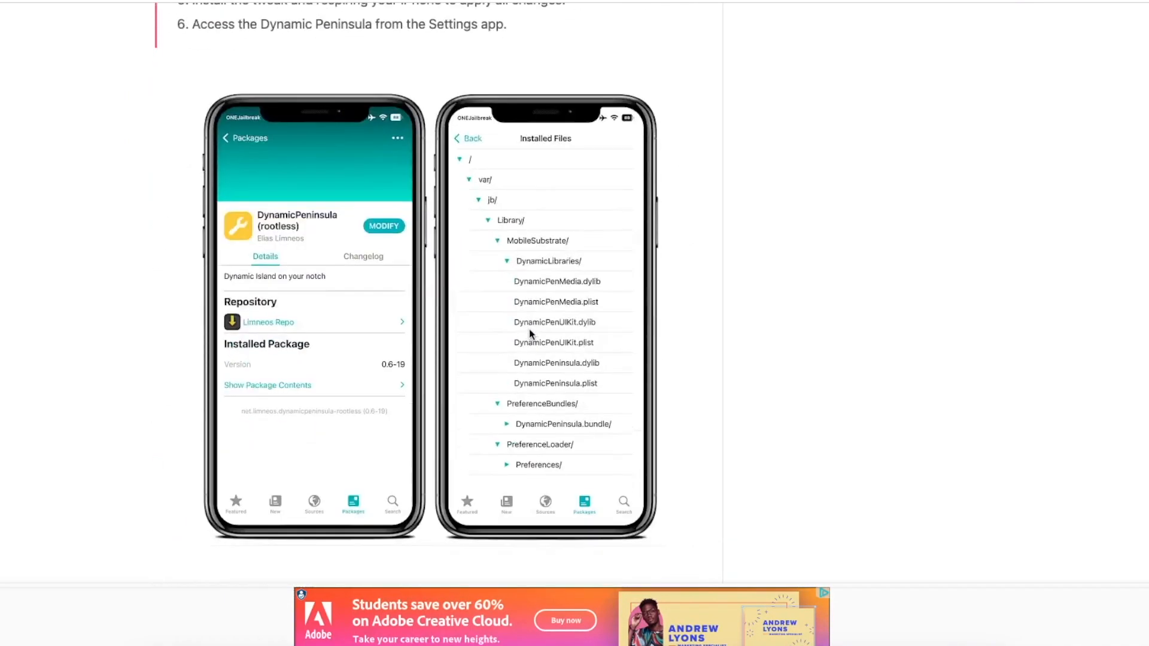
{"action": "scroll", "scroll_direction": "down", "scroll_amount": 3}
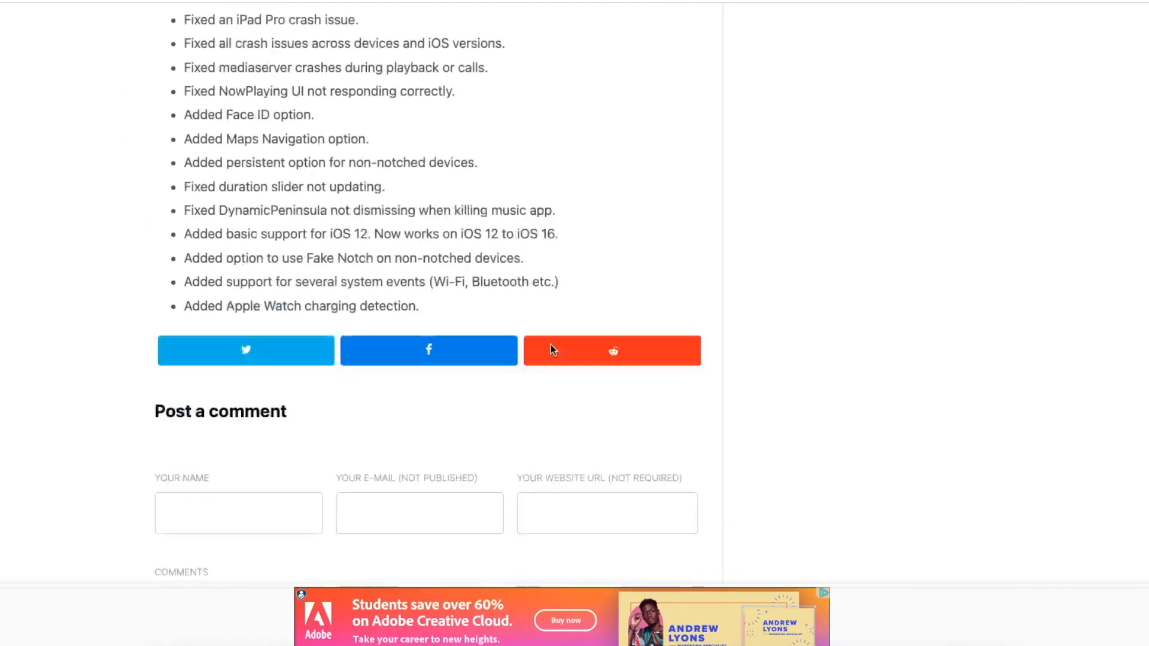
{"action": "scroll", "scroll_direction": "up", "scroll_amount": 3}
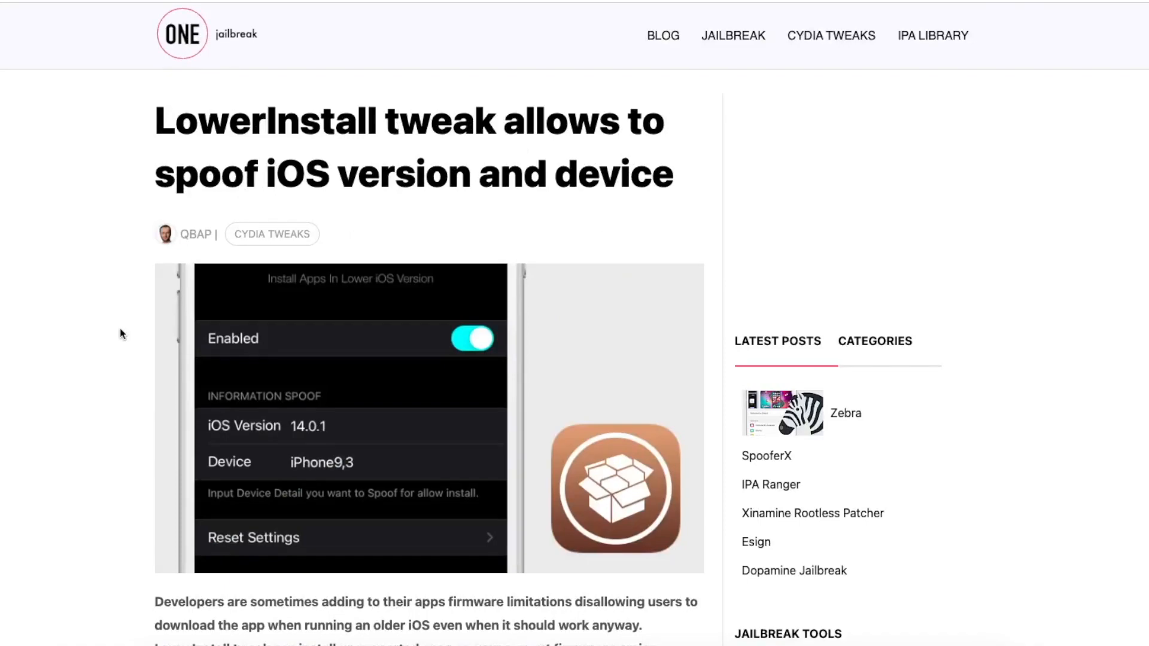
- Scroll LowerInstall past its repository section to the Cydia install steps with the Julioverne repo
{"action": "scroll", "scroll_direction": "down", "scroll_amount": 3}
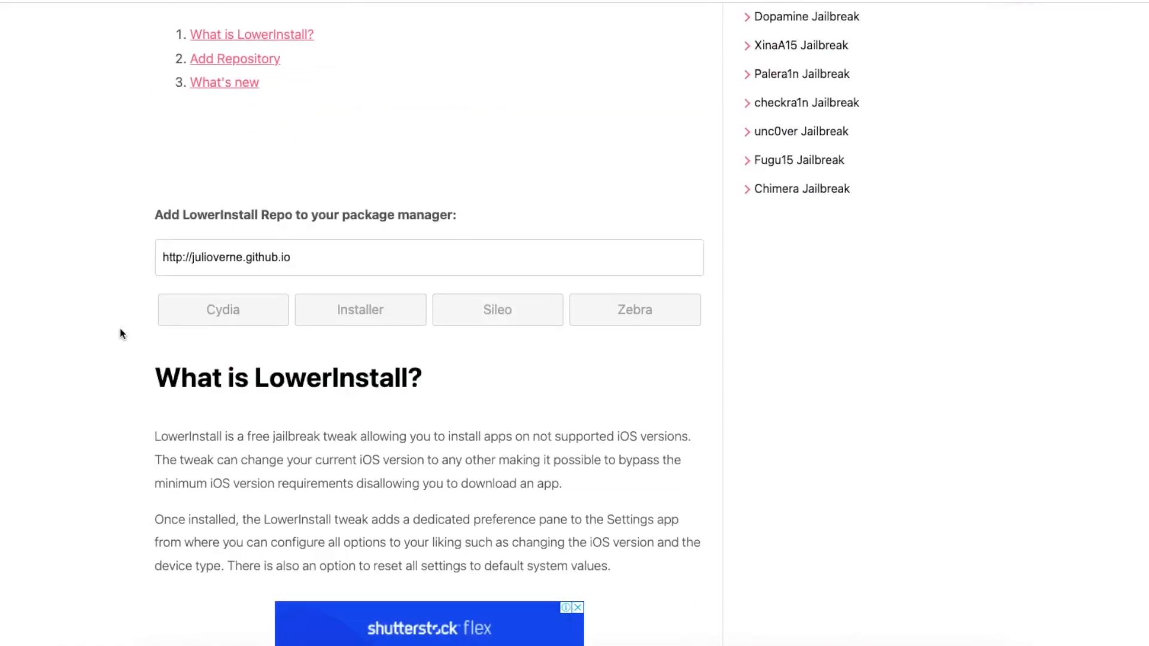
{"action": "scroll", "scroll_direction": "down", "scroll_amount": 3}
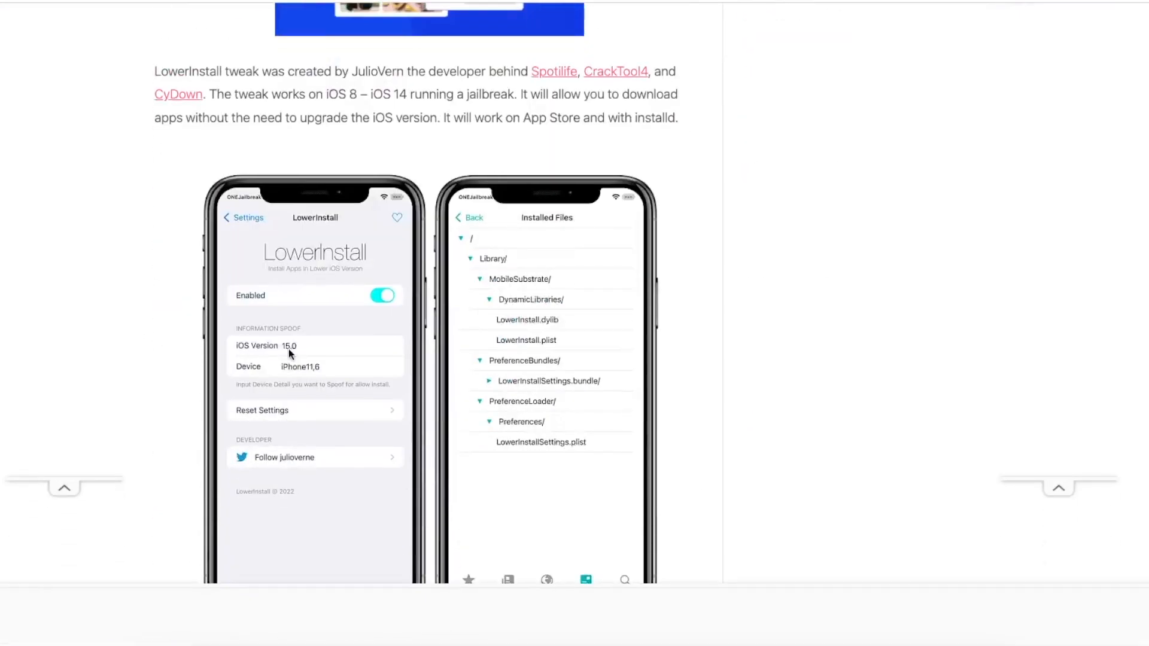
{"action": "scroll", "scroll_direction": "down", "scroll_amount": 3}
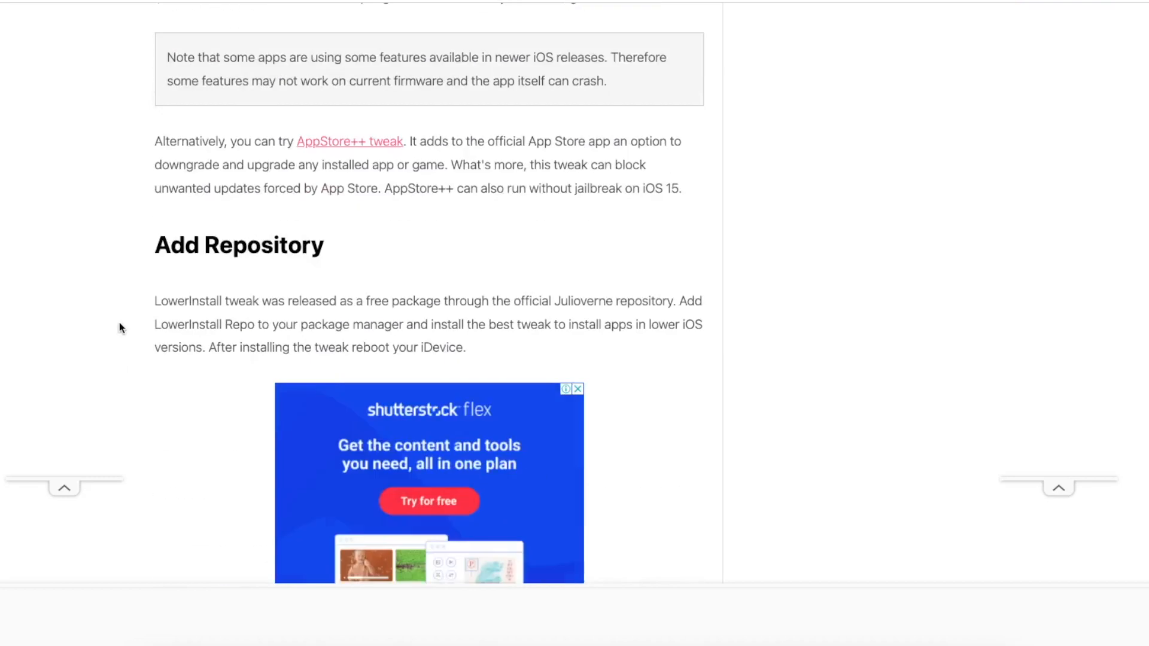
{"action": "scroll", "scroll_direction": "down", "scroll_amount": 3}
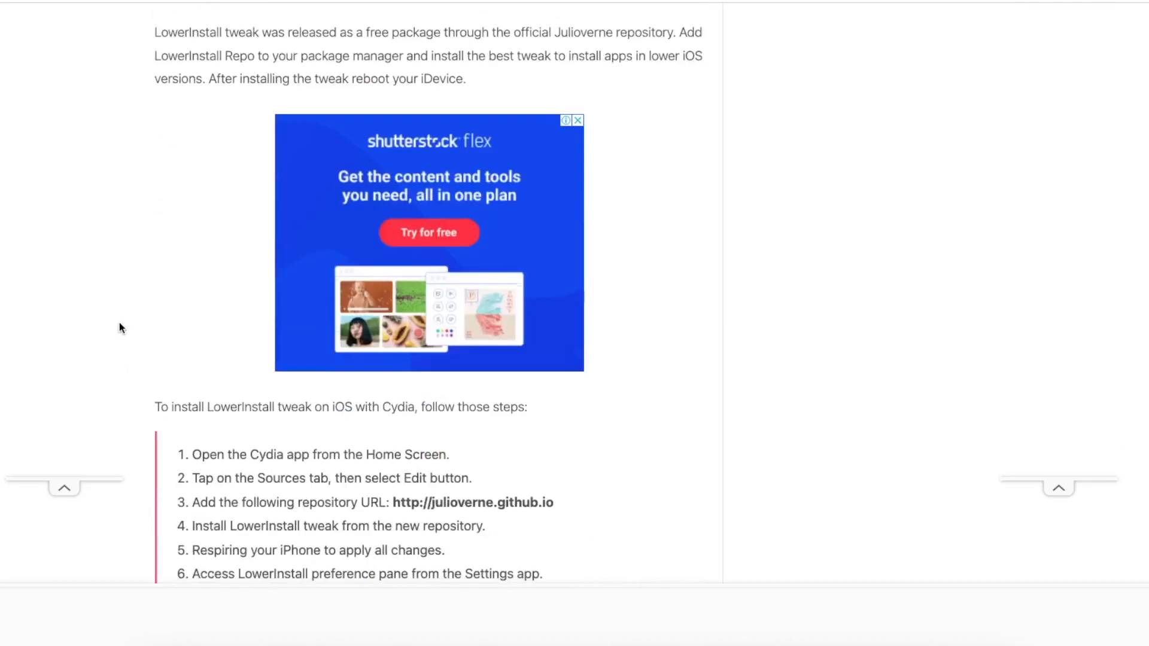